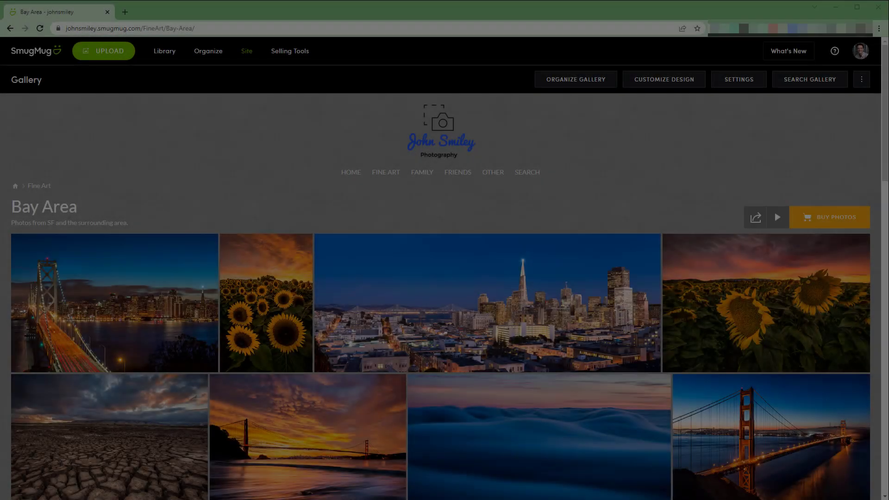
Step: Turn on Visitor Shopping Cart and Shop View in the Bay Area gallery's Shopping settings, then save
{"action": "scroll", "scroll_direction": "down", "scroll_amount": 3}
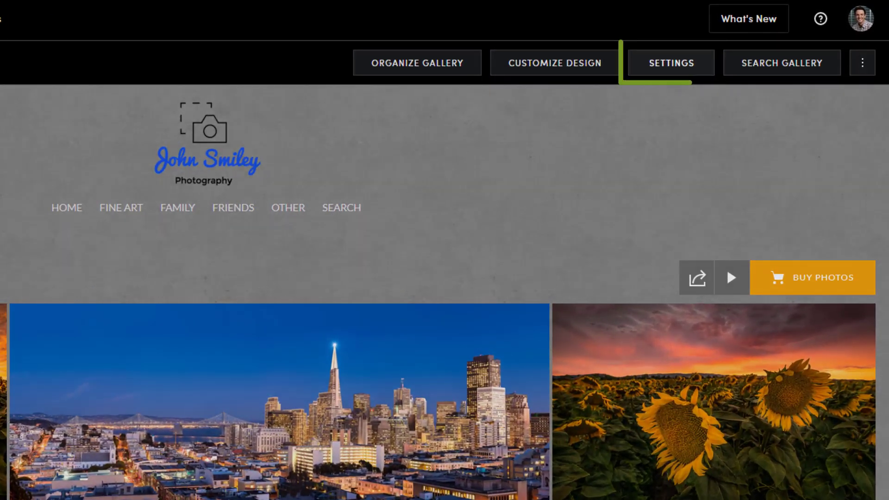
{"action": "left_click", "coordinate": [671, 63]}
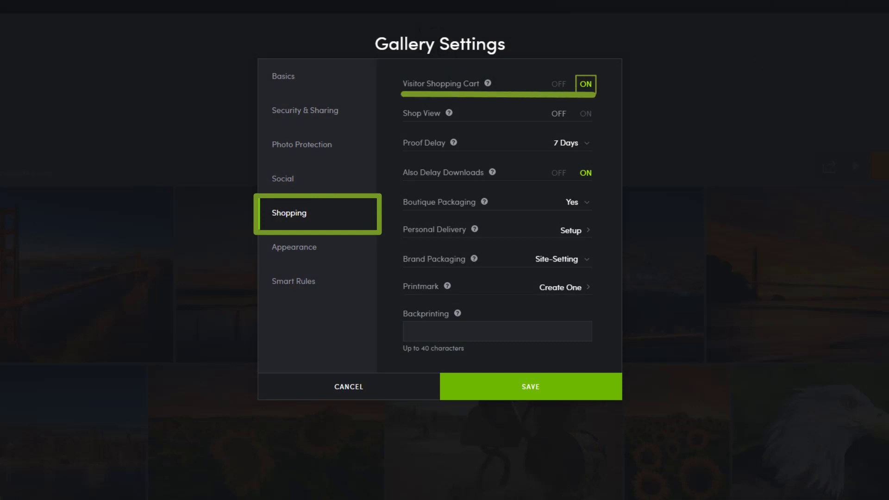
{"action": "left_click", "coordinate": [586, 114]}
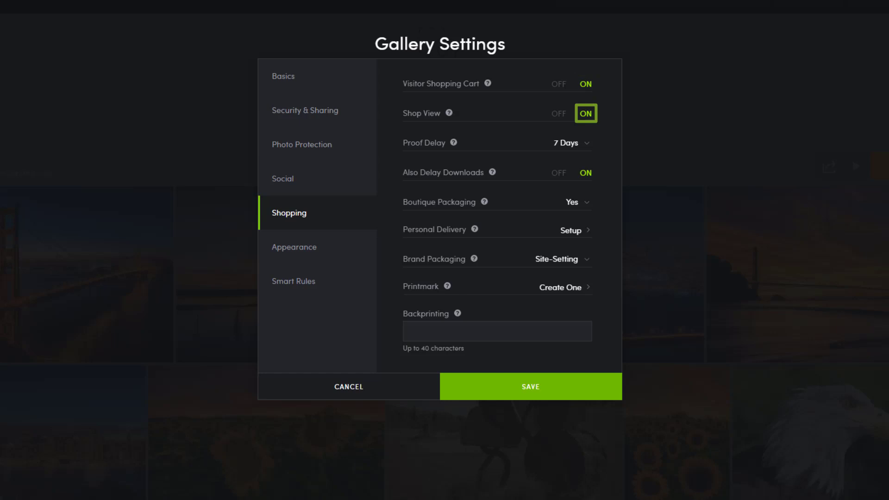
{"action": "left_click", "coordinate": [559, 114]}
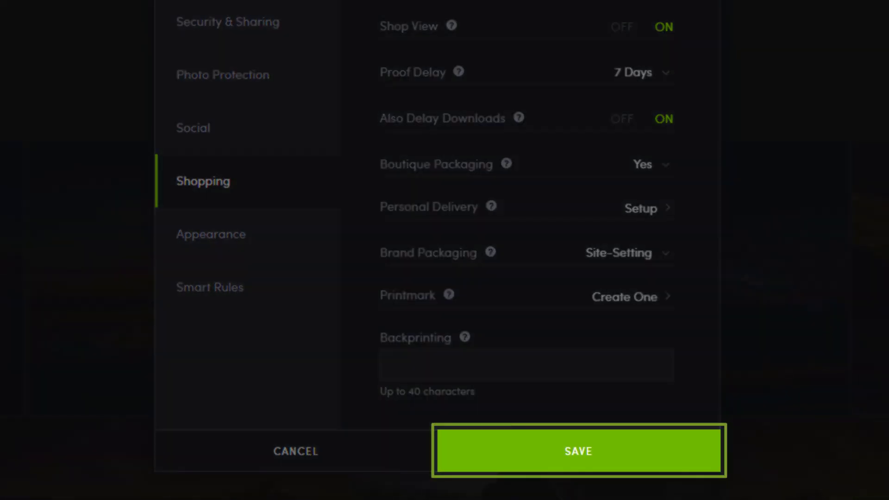
{"action": "left_click", "coordinate": [578, 451]}
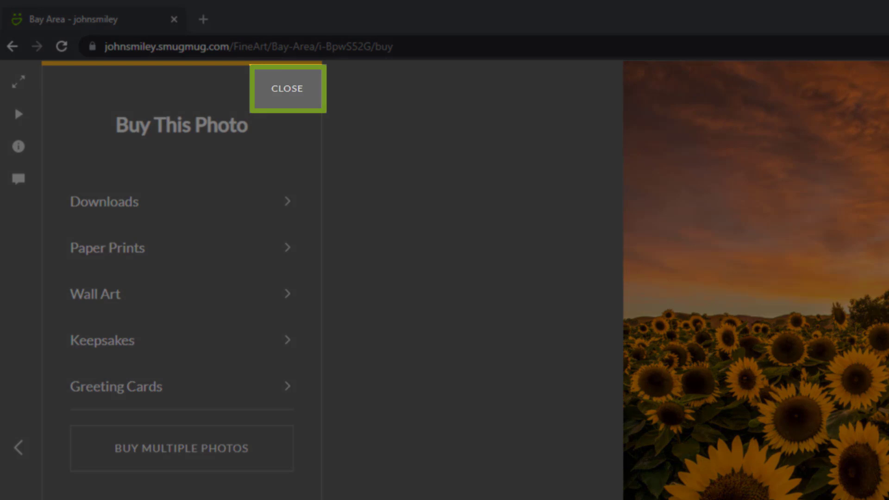
{"action": "left_click", "coordinate": [287, 88]}
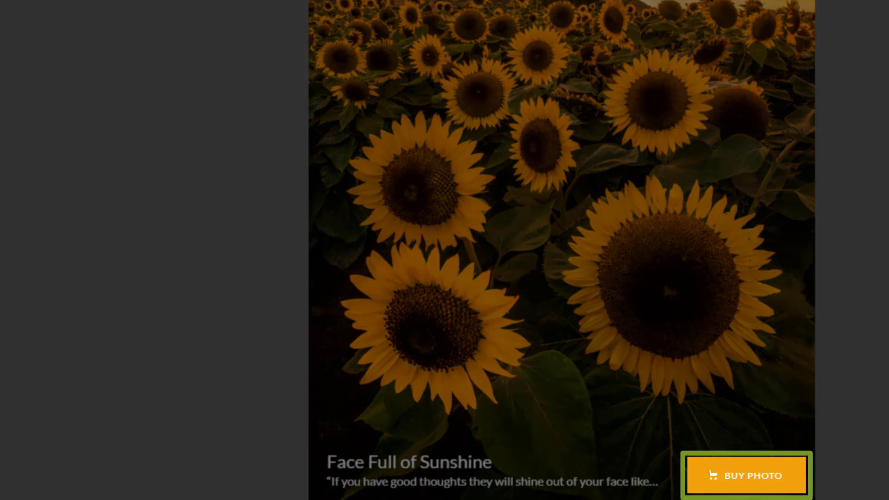
{"action": "left_click", "coordinate": [746, 475]}
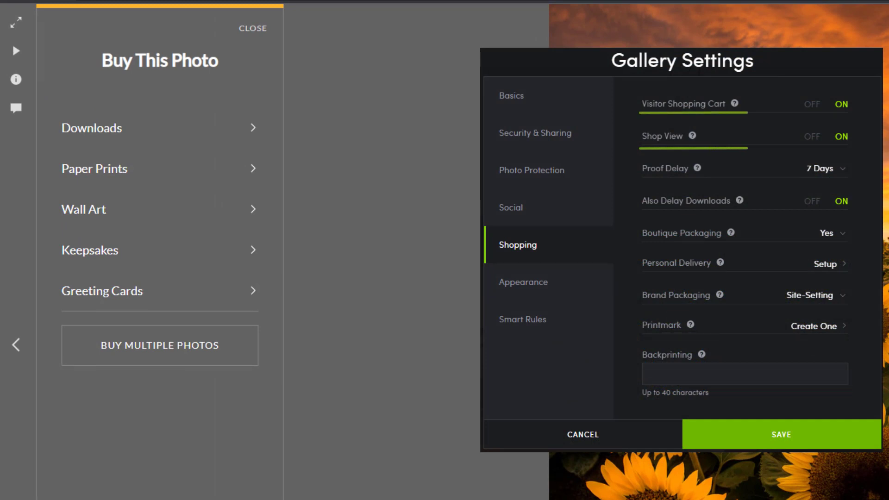
{"action": "left_click", "coordinate": [841, 103]}
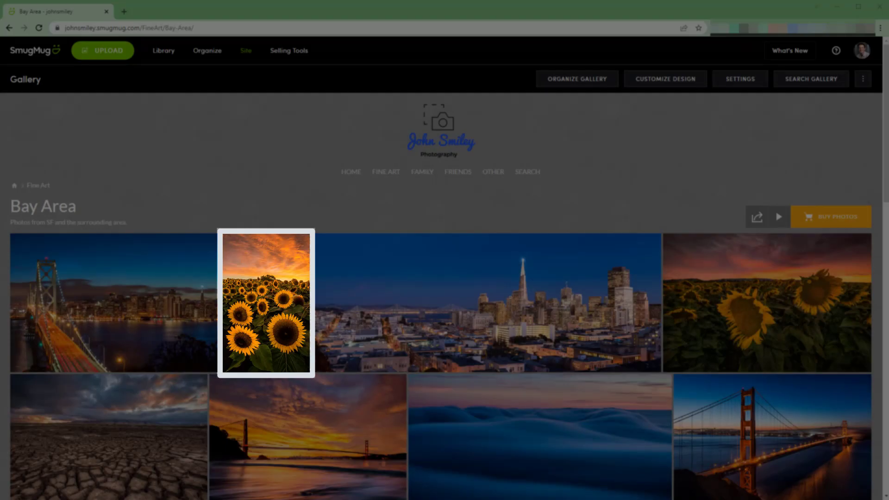
{"action": "left_click", "coordinate": [265, 302]}
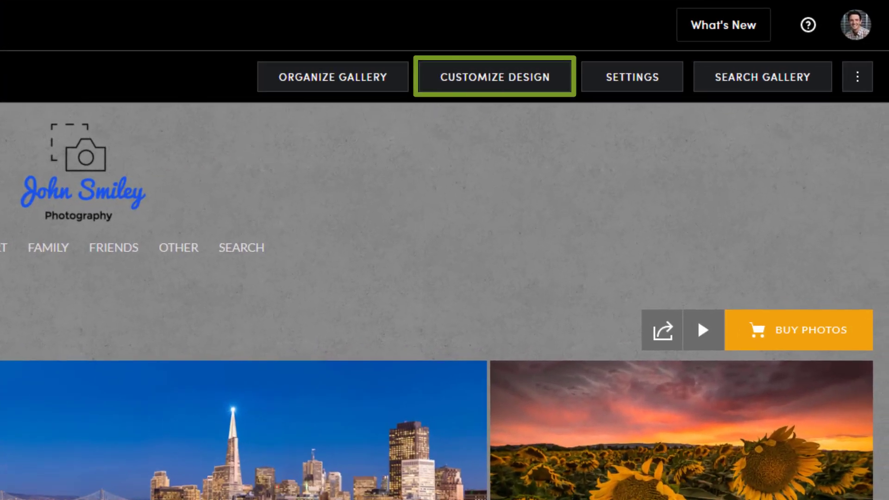
Step: Open Customize Design for the Bay Area gallery, keeping changes applied to All Galleries
{"action": "left_click", "coordinate": [494, 76]}
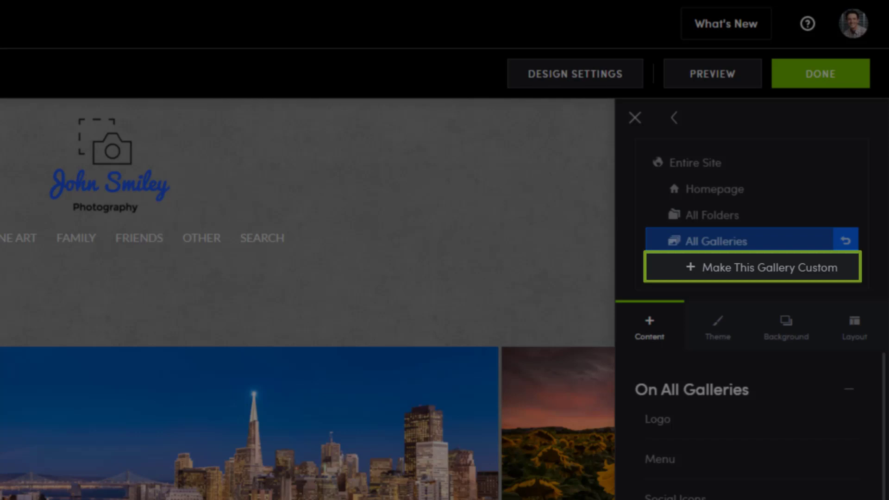
{"action": "left_click", "coordinate": [750, 267]}
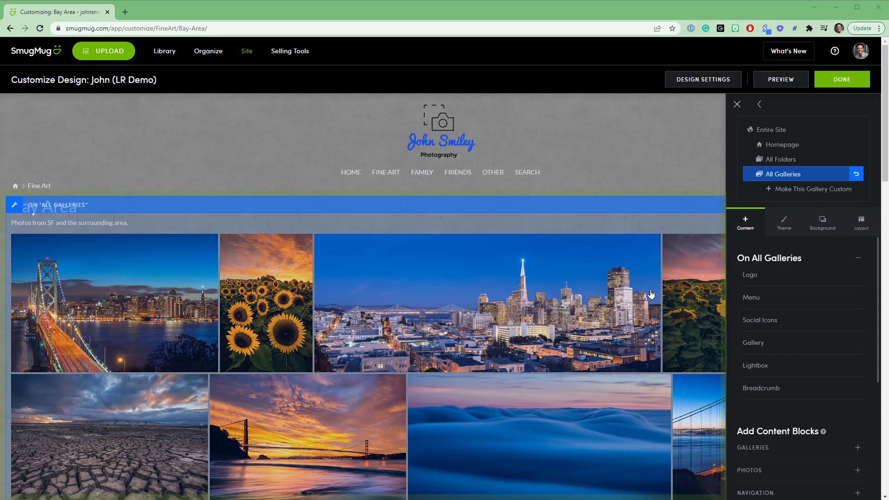
Step: Open Gallery Styles from the Gallery block and choose Collage Landscape
{"action": "left_click", "coordinate": [753, 343]}
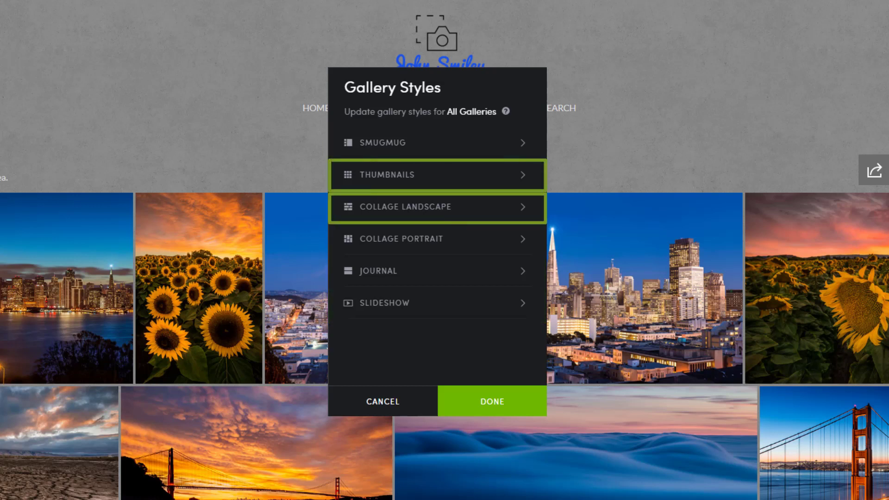
{"action": "left_click", "coordinate": [437, 239]}
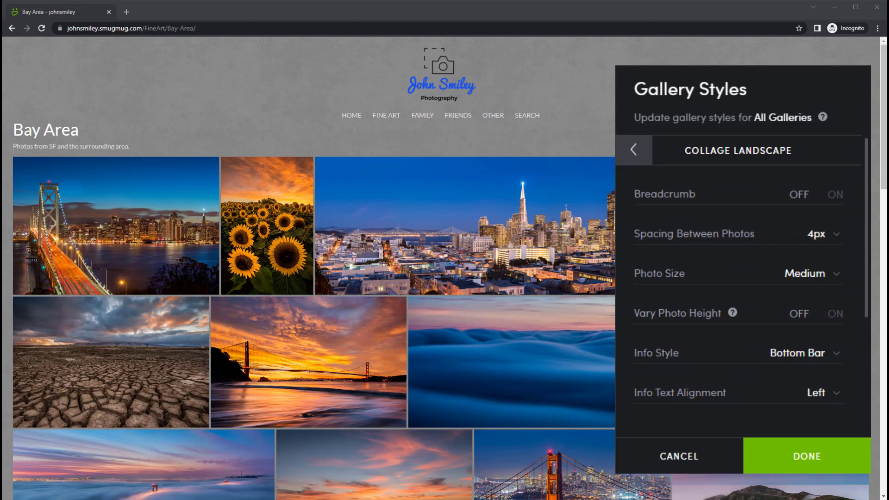
Step: Turn Breadcrumb on, set Photo Size to X Large and Info Style to Under
{"action": "left_click", "coordinate": [843, 194]}
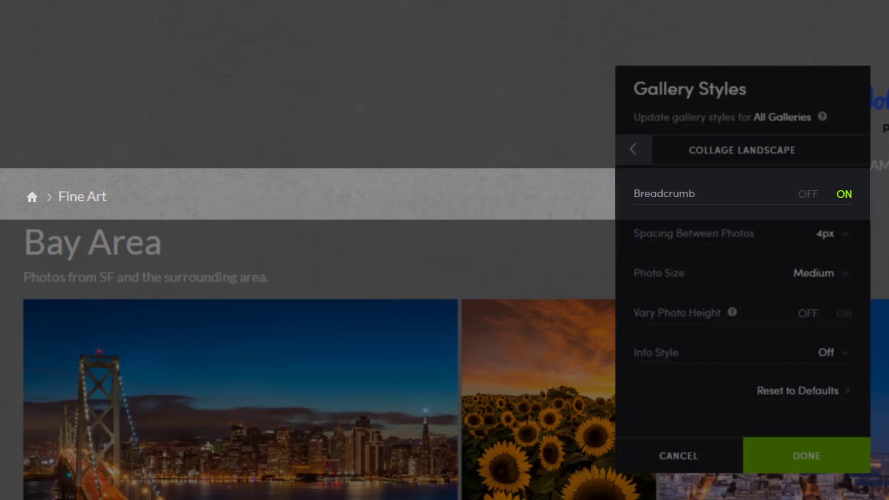
{"action": "left_click", "coordinate": [825, 232]}
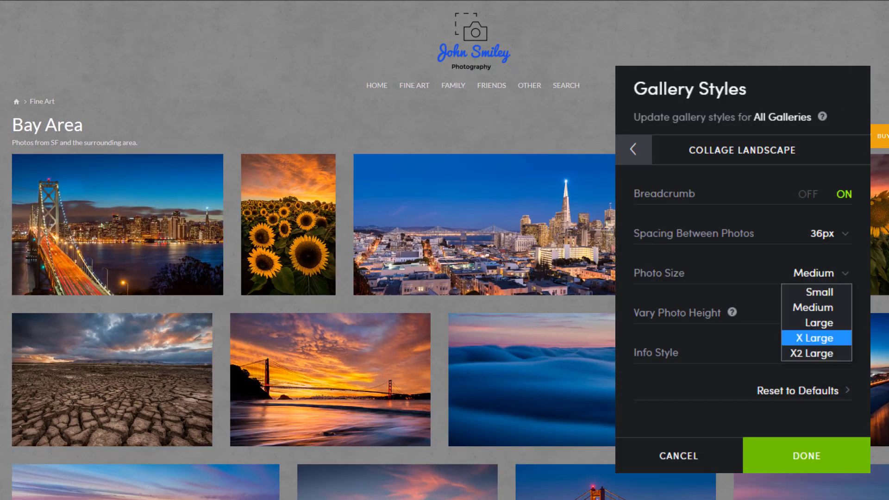
{"action": "left_click", "coordinate": [803, 462]}
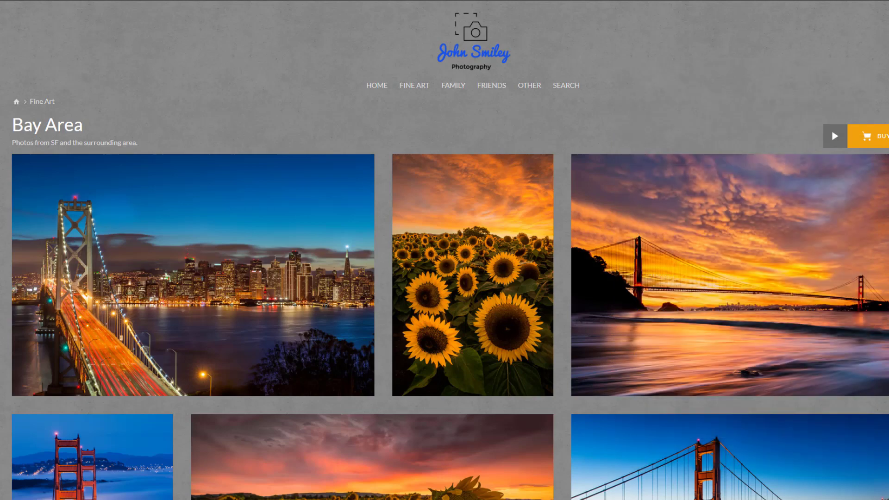
{"action": "left_click", "coordinate": [834, 352]}
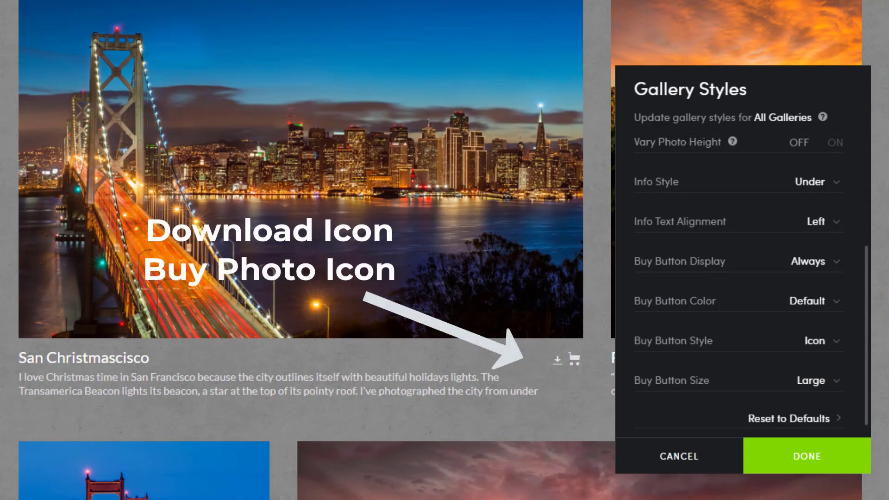
Step: Set Info Text Alignment to Center and Buy Button Color to Accent
{"action": "left_click", "coordinate": [815, 263]}
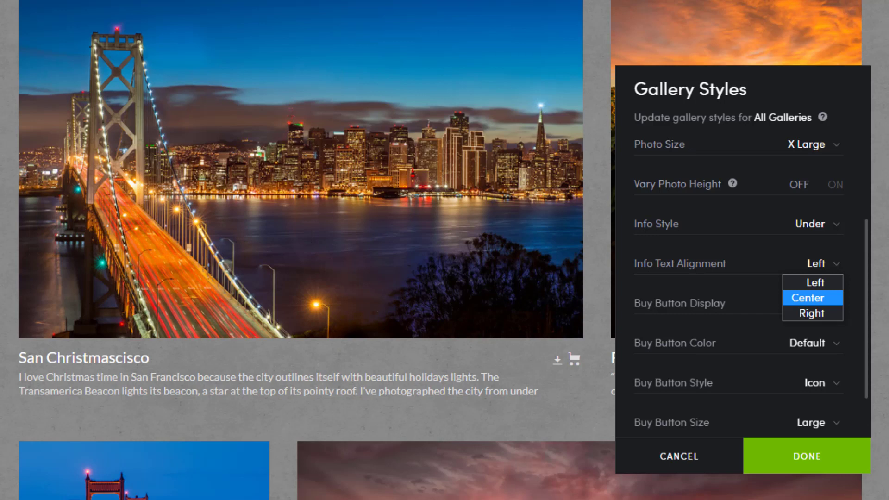
{"action": "left_click", "coordinate": [813, 298]}
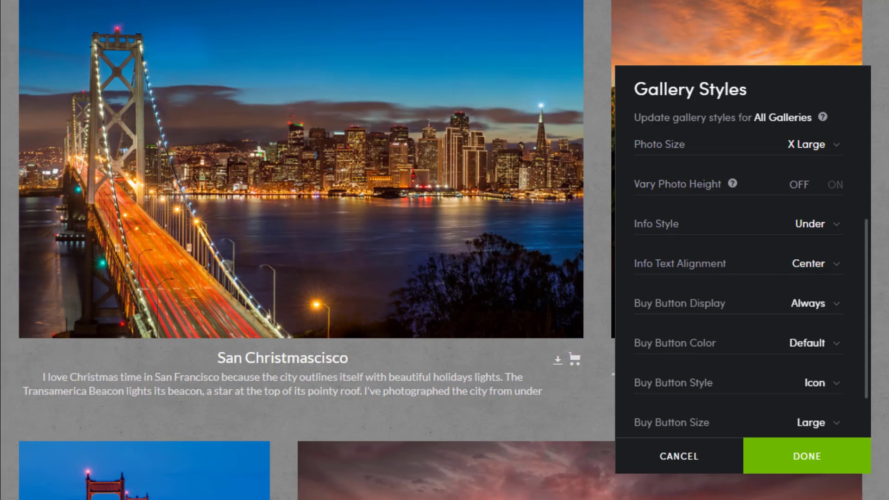
{"action": "left_click", "coordinate": [809, 302]}
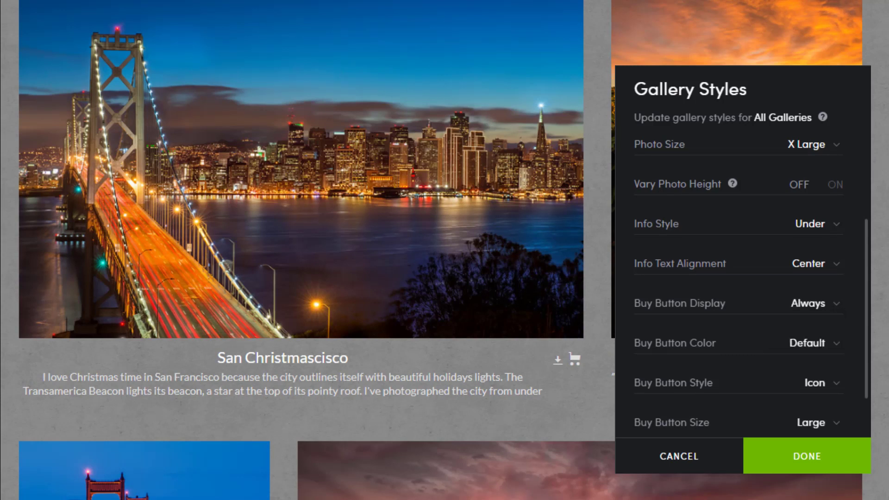
{"action": "left_click", "coordinate": [808, 343]}
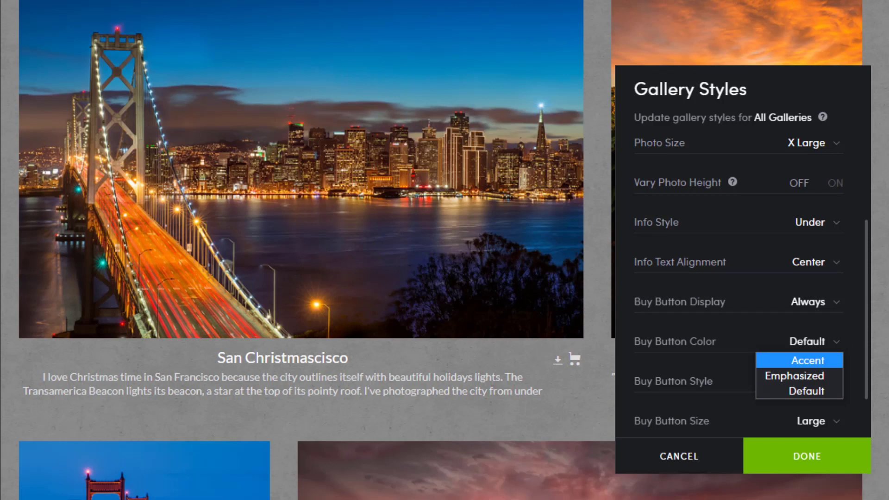
{"action": "left_click", "coordinate": [798, 360]}
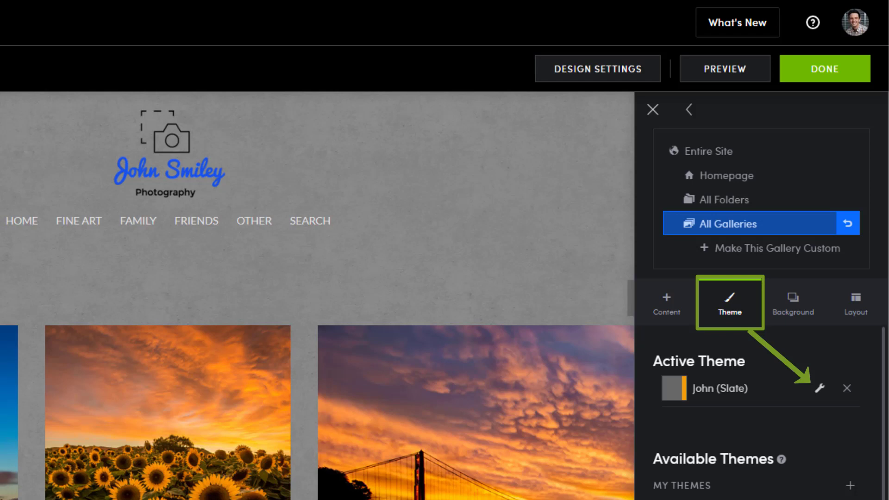
Step: View the active John (Slate) theme to check its accent colour
{"action": "left_click", "coordinate": [822, 388]}
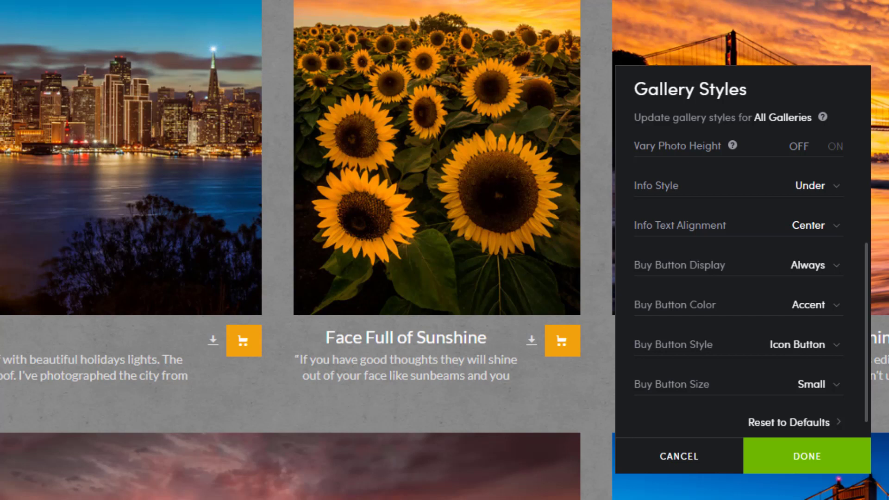
Step: Set Buy Button Style to Button and Buy Button Size to Large
{"action": "left_click", "coordinate": [803, 344]}
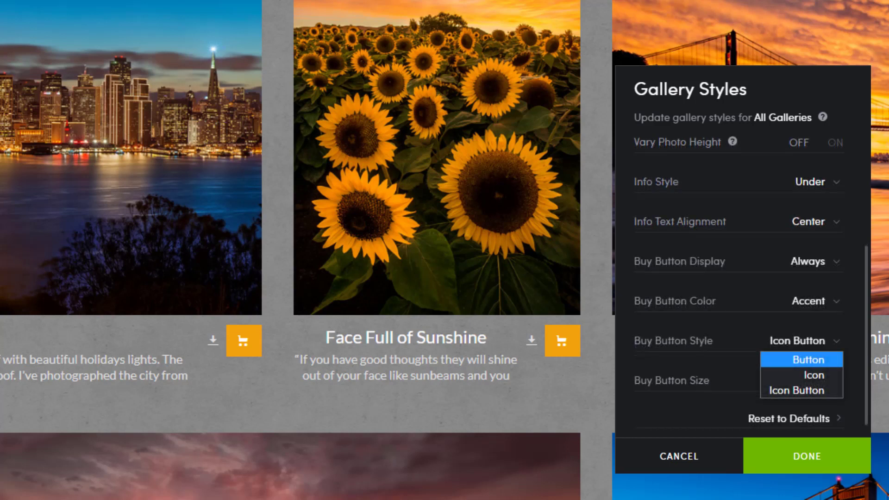
{"action": "left_click", "coordinate": [800, 359]}
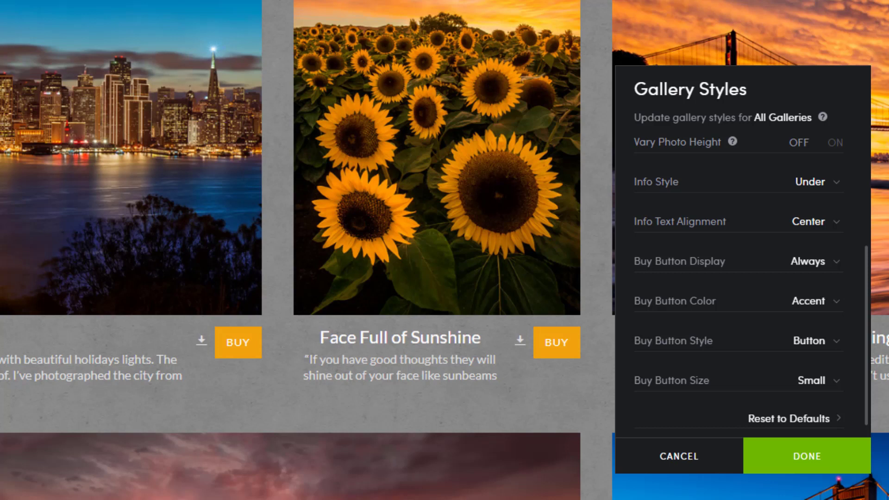
{"action": "left_click", "coordinate": [816, 386]}
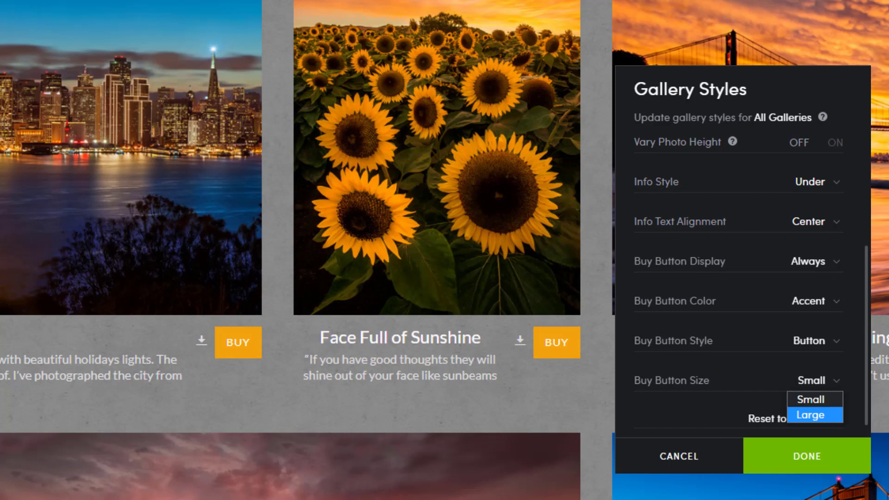
{"action": "left_click", "coordinate": [810, 414]}
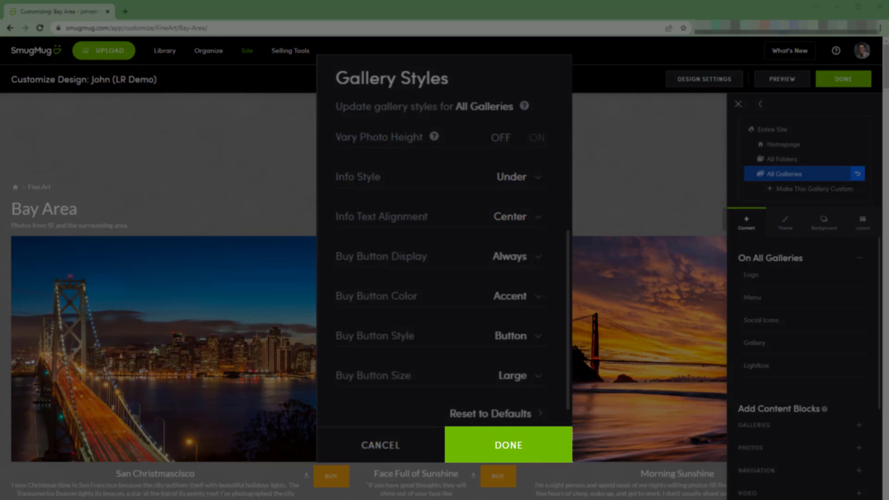
Step: Confirm the Collage Landscape style changes and exit the customizer to save the design
{"action": "left_click", "coordinate": [507, 445]}
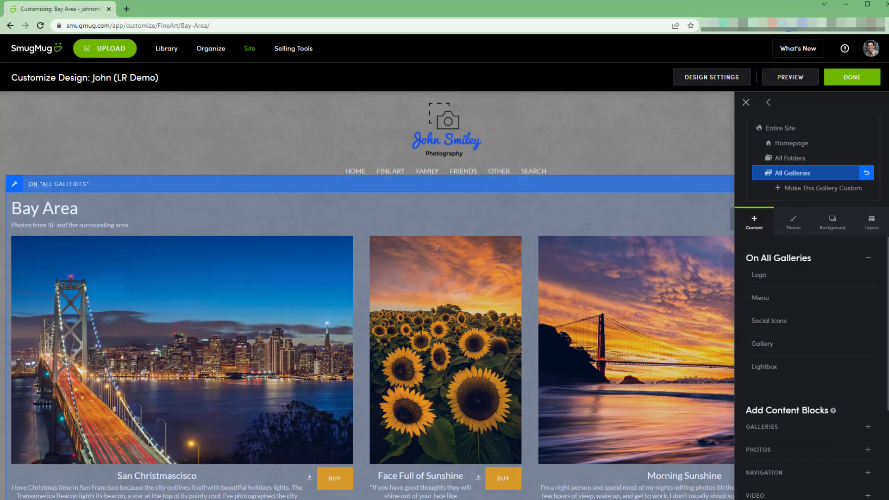
{"action": "left_click", "coordinate": [762, 344]}
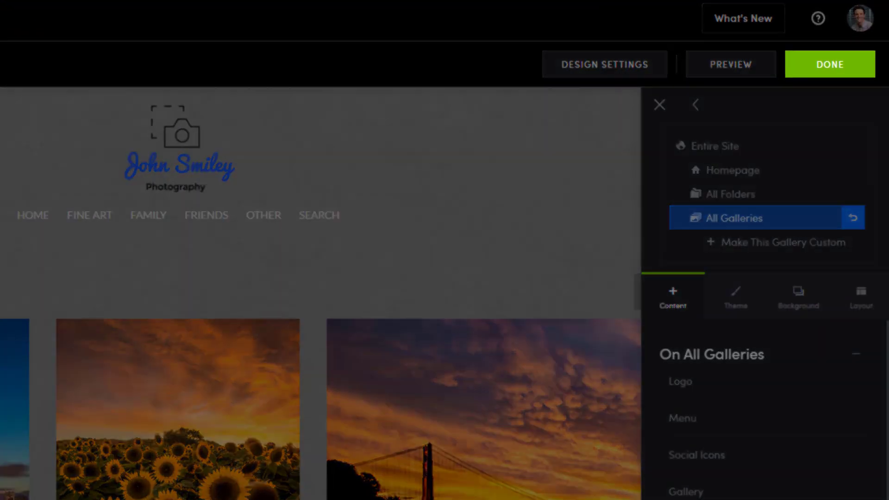
{"action": "left_click", "coordinate": [829, 63]}
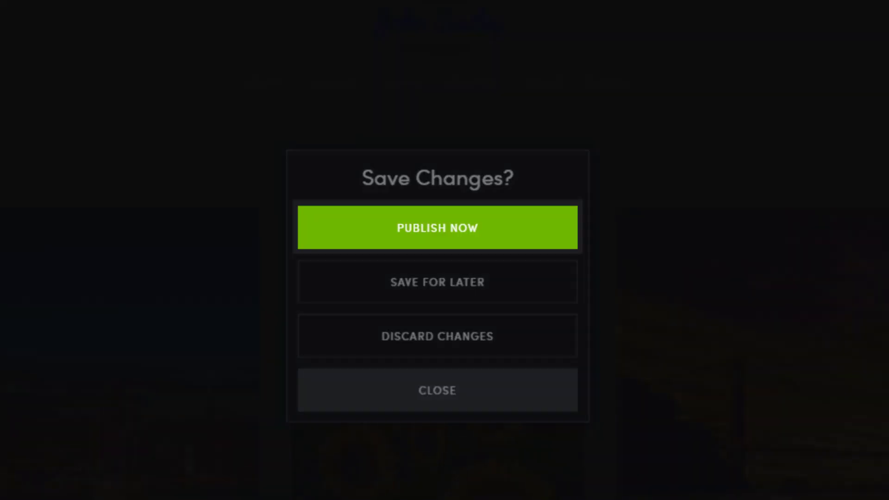